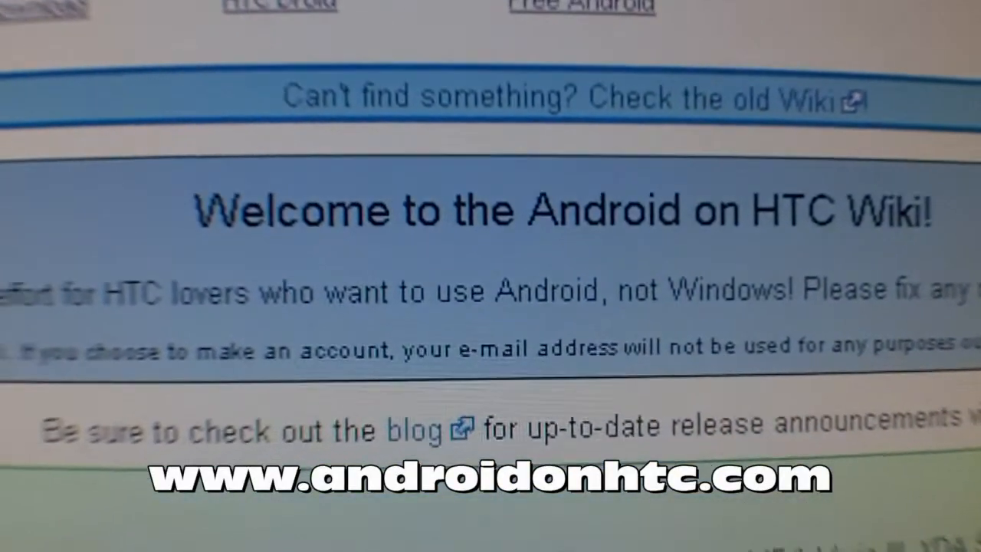
Scroll through the Android devices table to the HTC Apache, Kaiser and Polaris forum links.
scroll(down, 3)
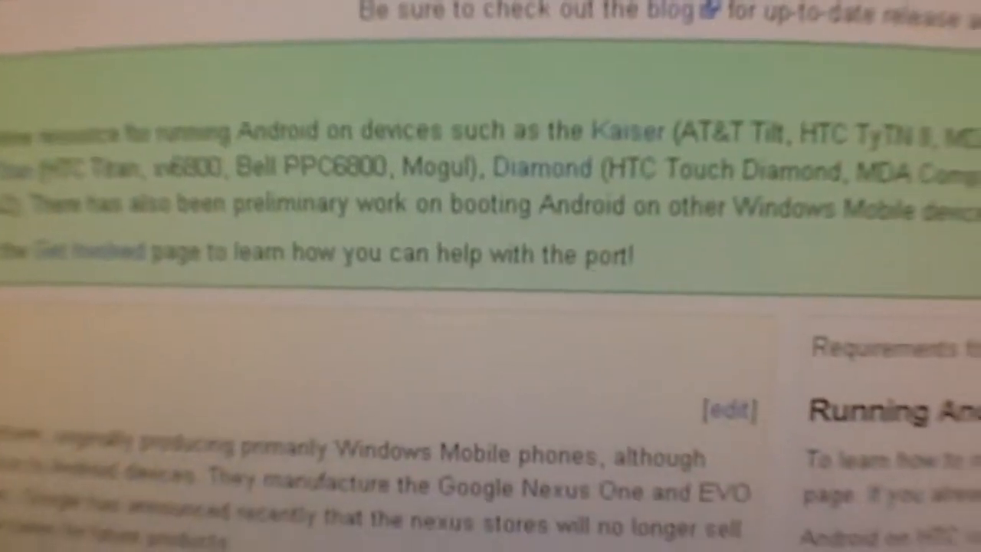
scroll(down, 3)
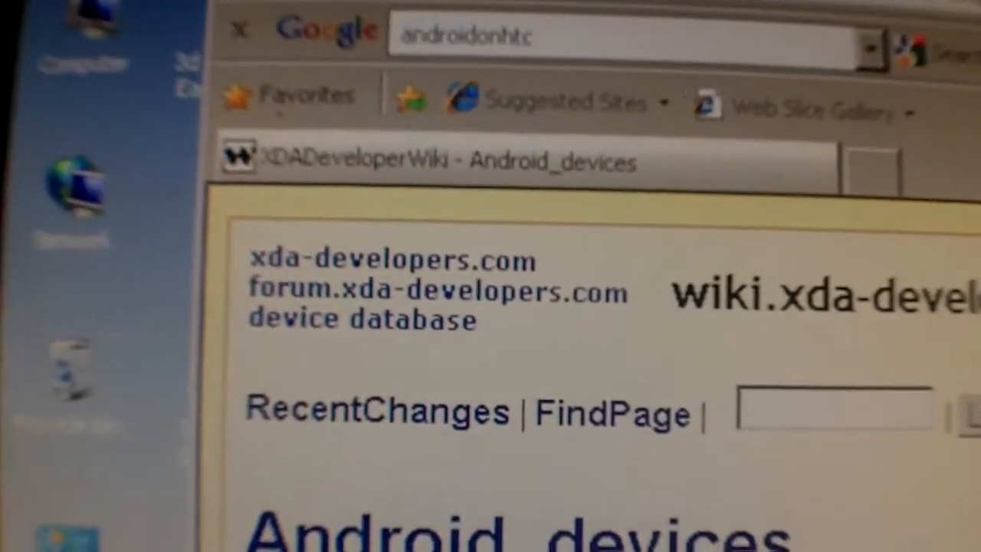
scroll(down, 3)
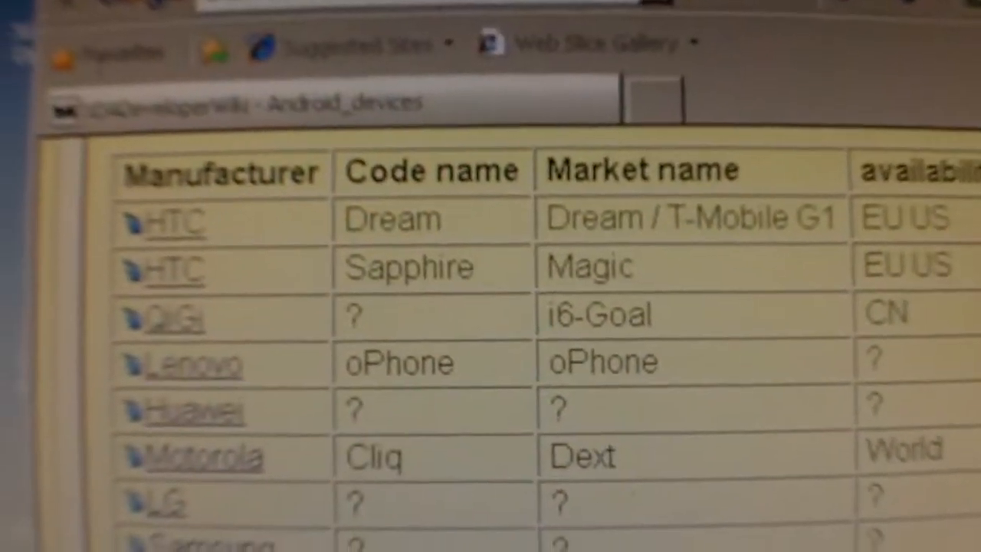
scroll(down, 3)
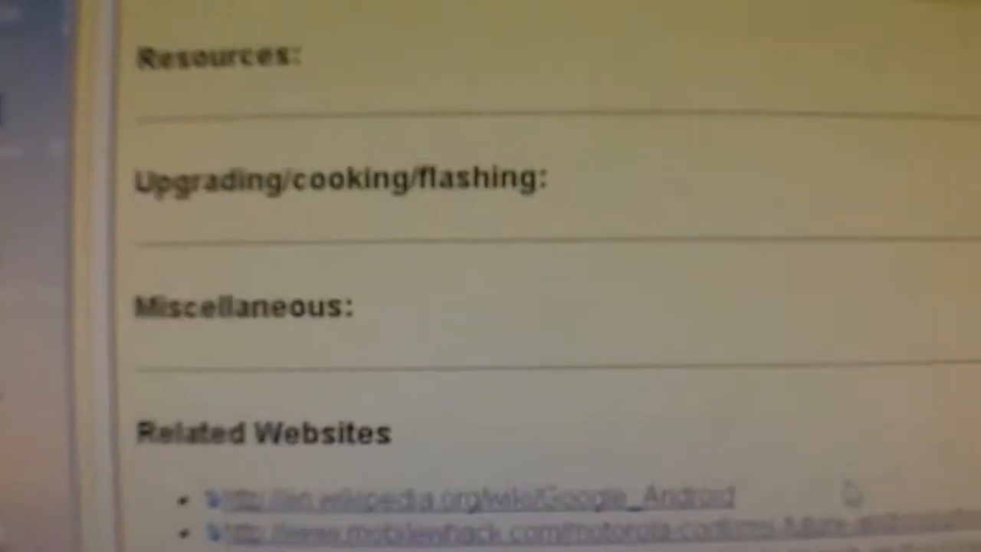
scroll(down, 3)
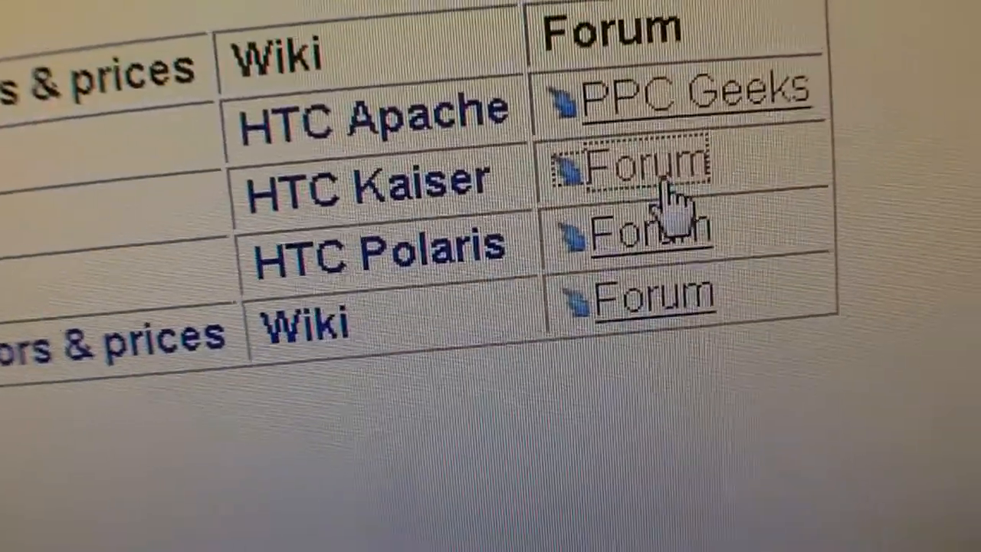
Go from the HTC Kaiser forum into the TyTN II Android development section and browse its threads.
click(647, 168)
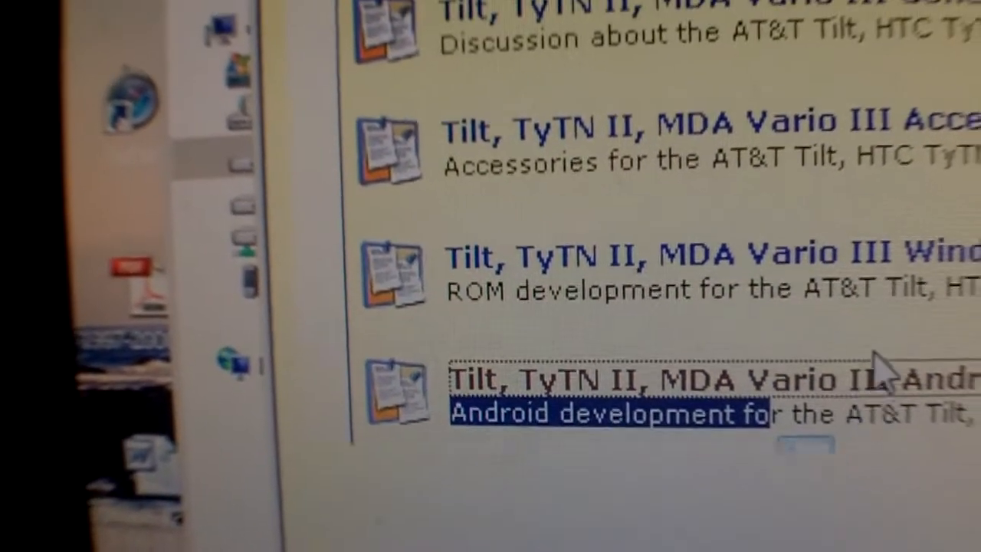
click(609, 379)
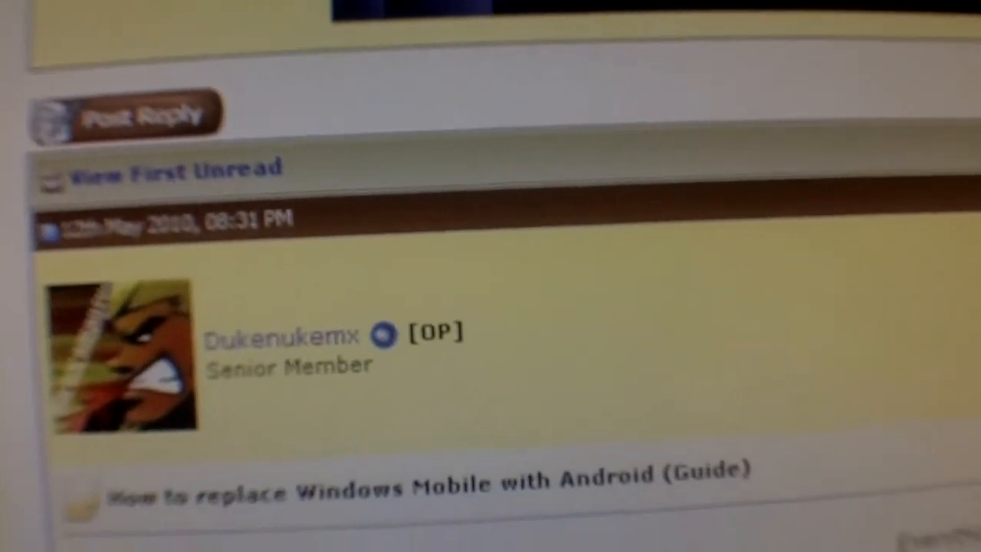
scroll(down, 3)
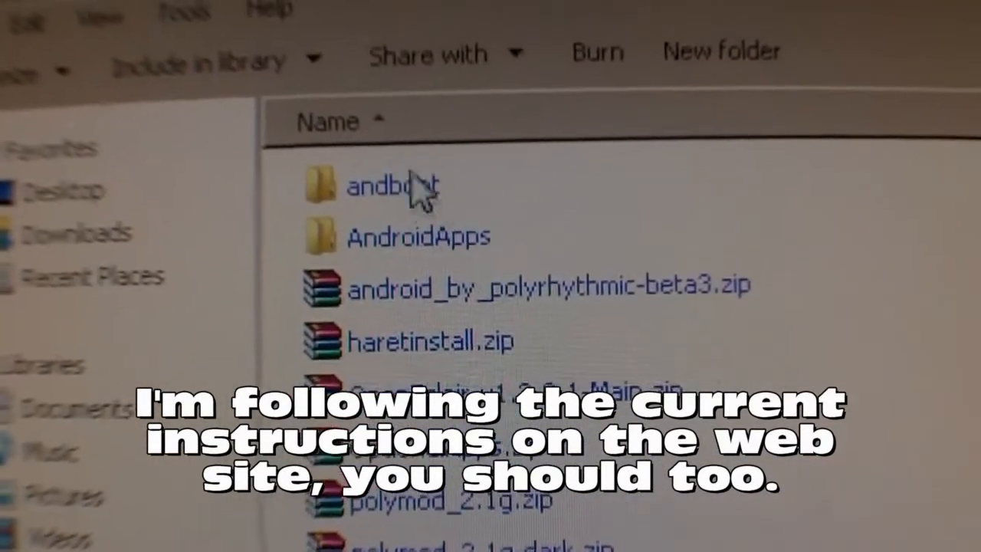
Open the andboot folder and select its boot files (haret.exe, default.txt, initrd.gz, zImage).
click(391, 184)
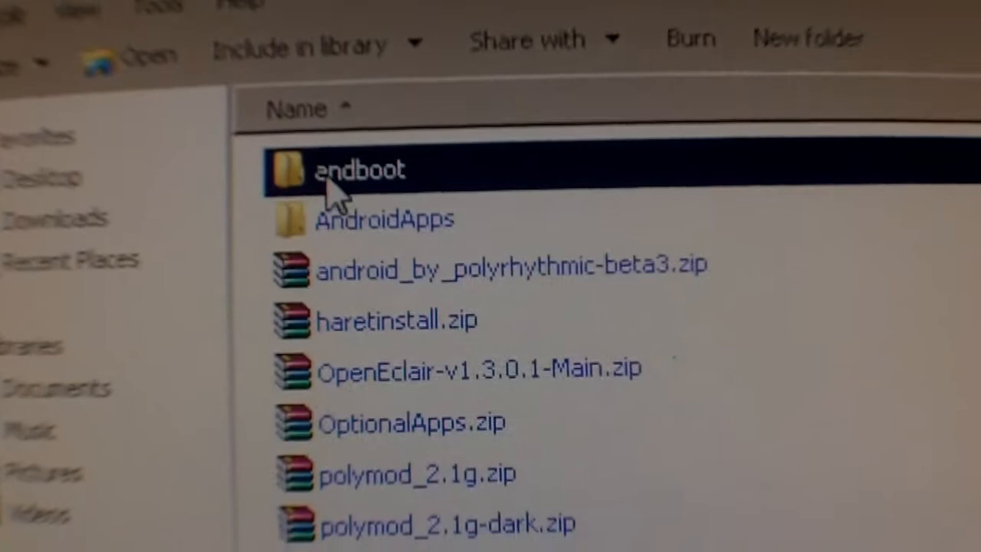
mouse_move(361, 172)
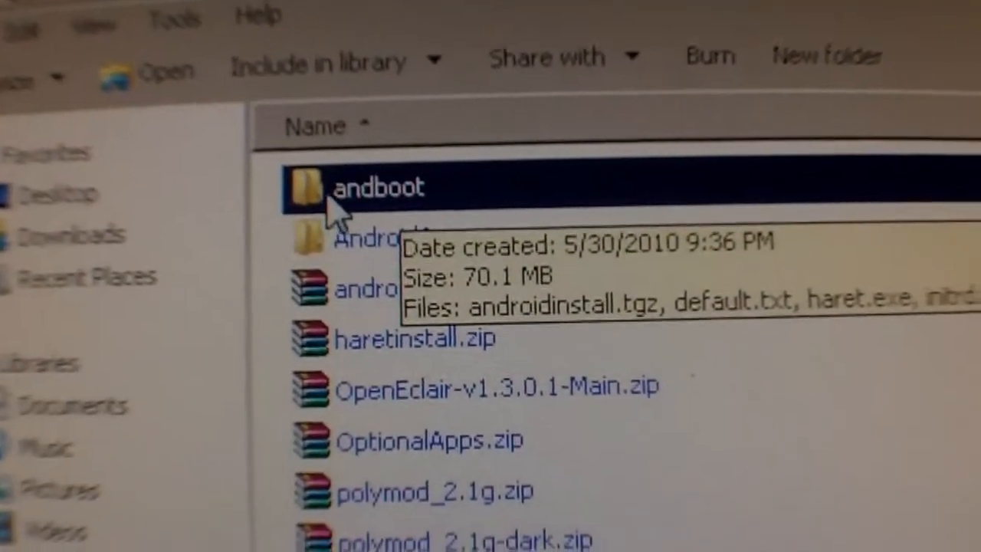
double_click(375, 186)
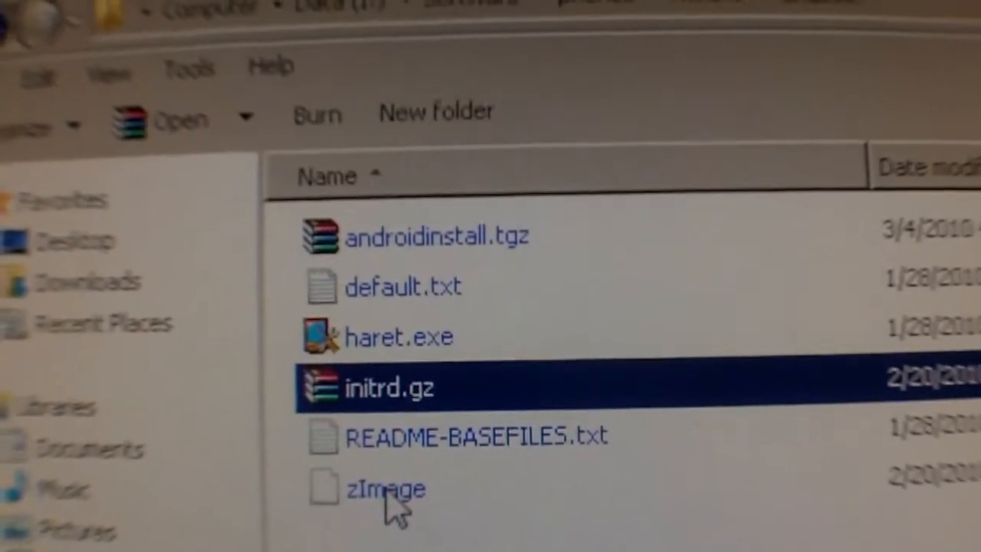
click(386, 489)
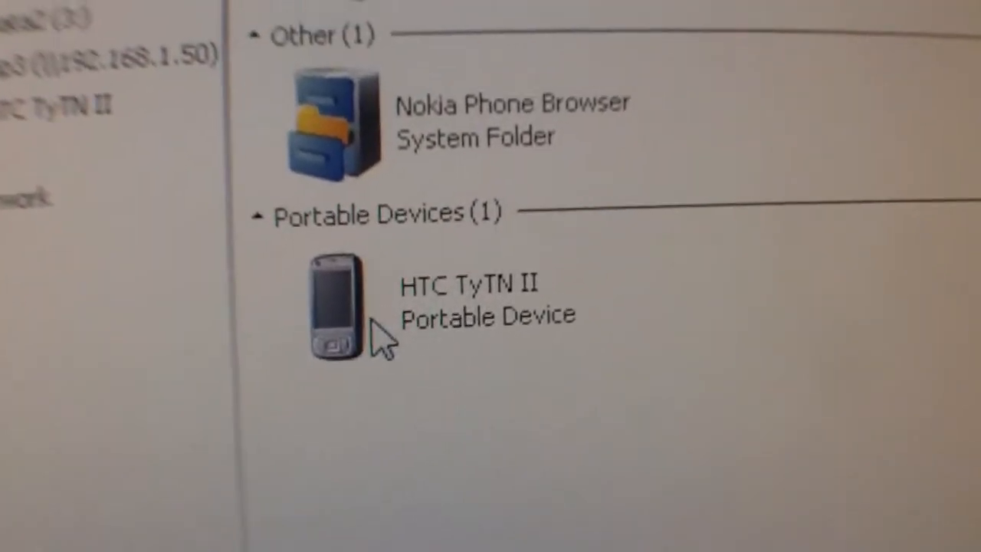
Open HTC TyTN II under Portable Devices in Computer.
double_click(333, 307)
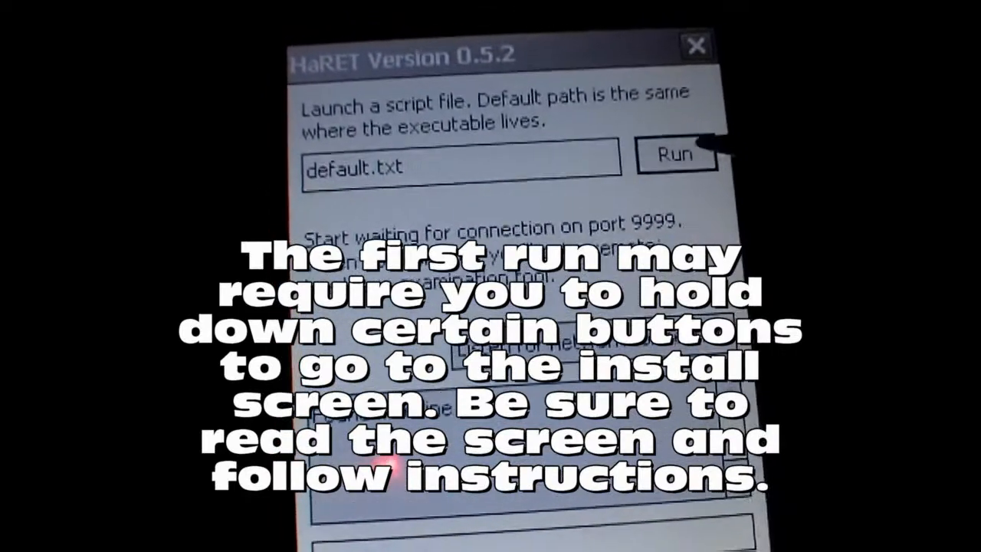
Run the default.txt script in HaRET to boot into the Android Installer.
click(676, 156)
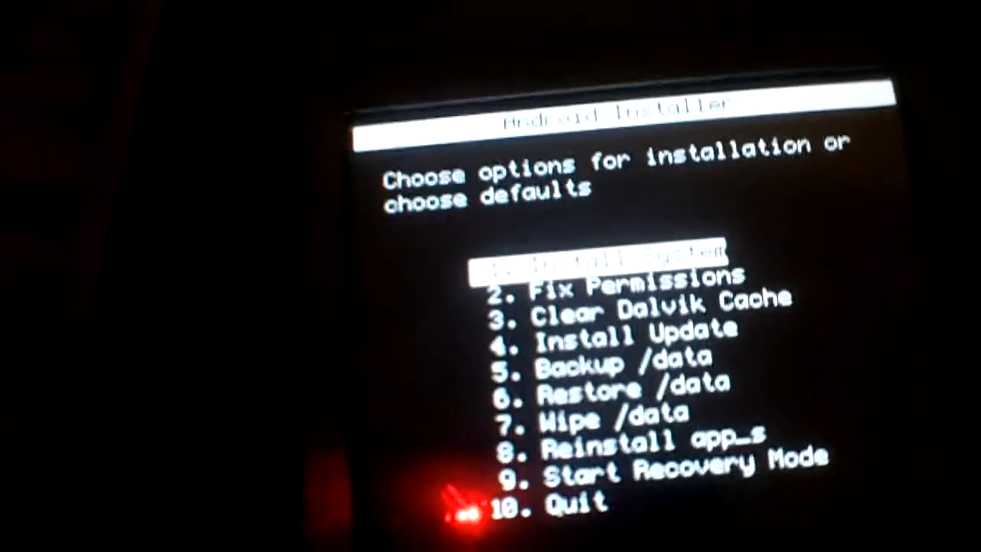
Move the installer selection down from Install System to Fix Permissions.
key(Down)
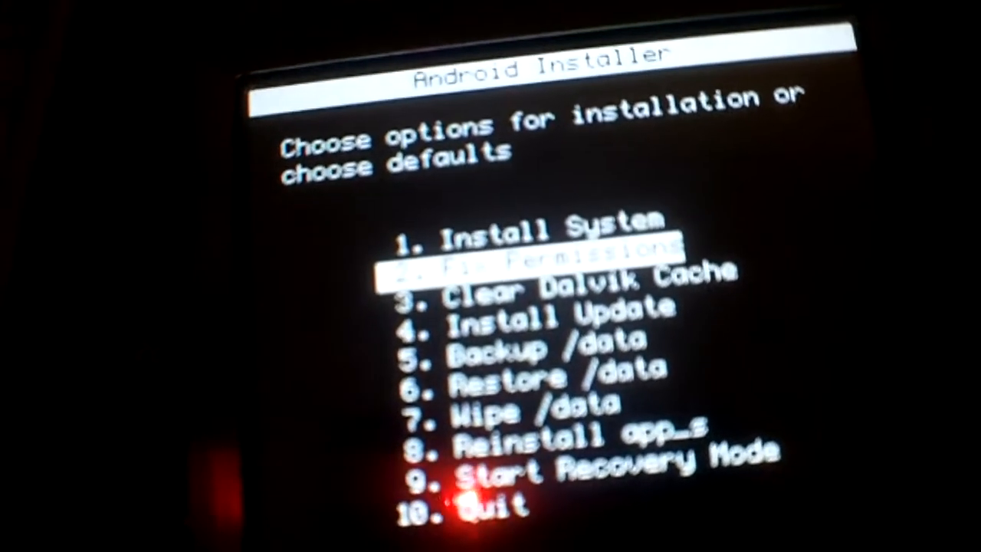